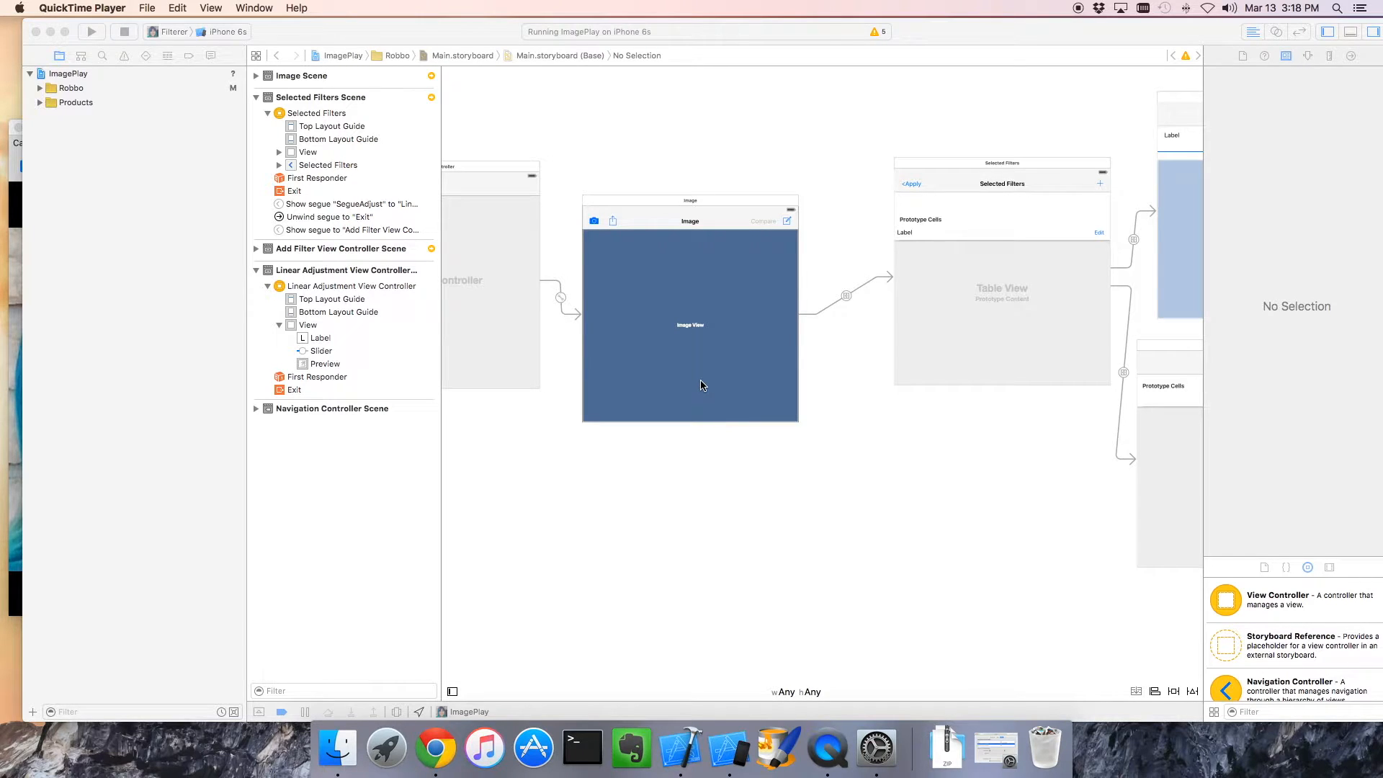
mouse_move(688, 389)
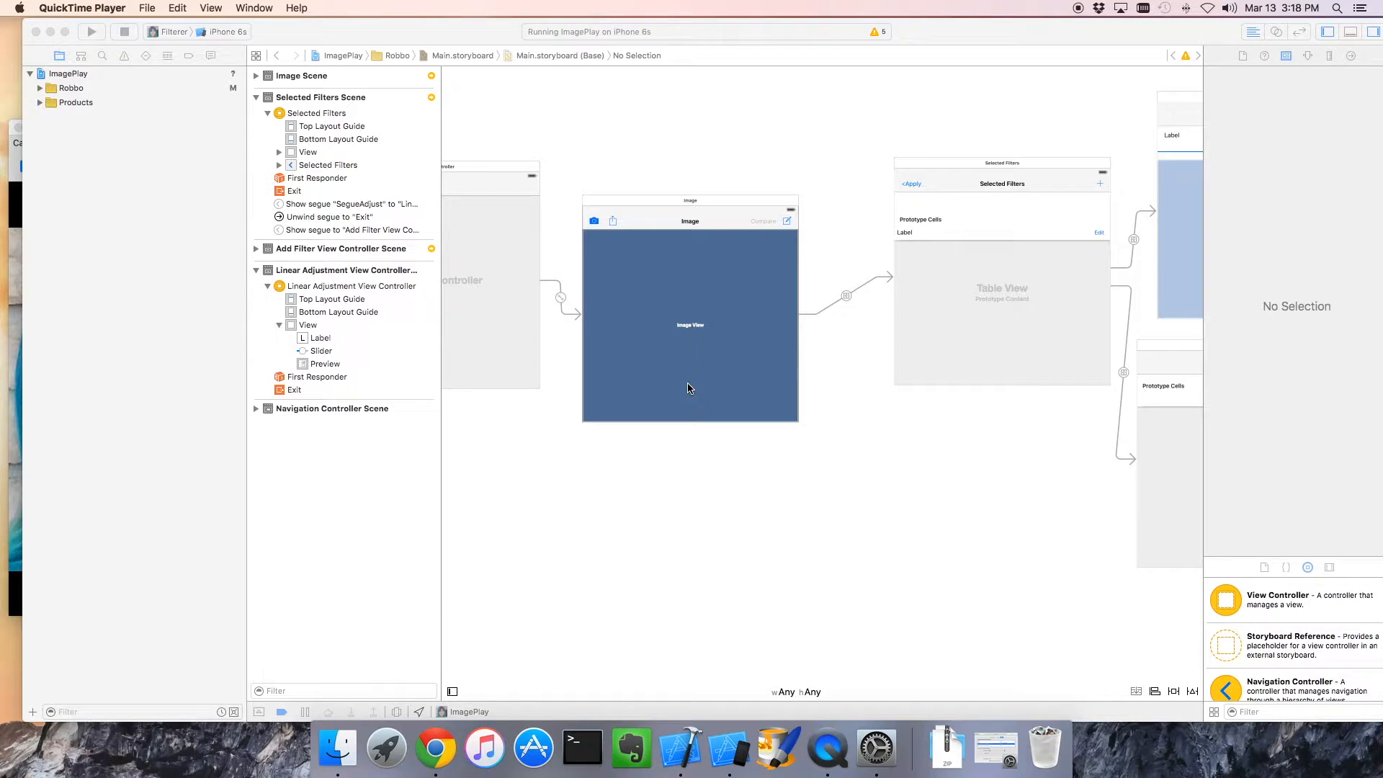
mouse_move(693, 390)
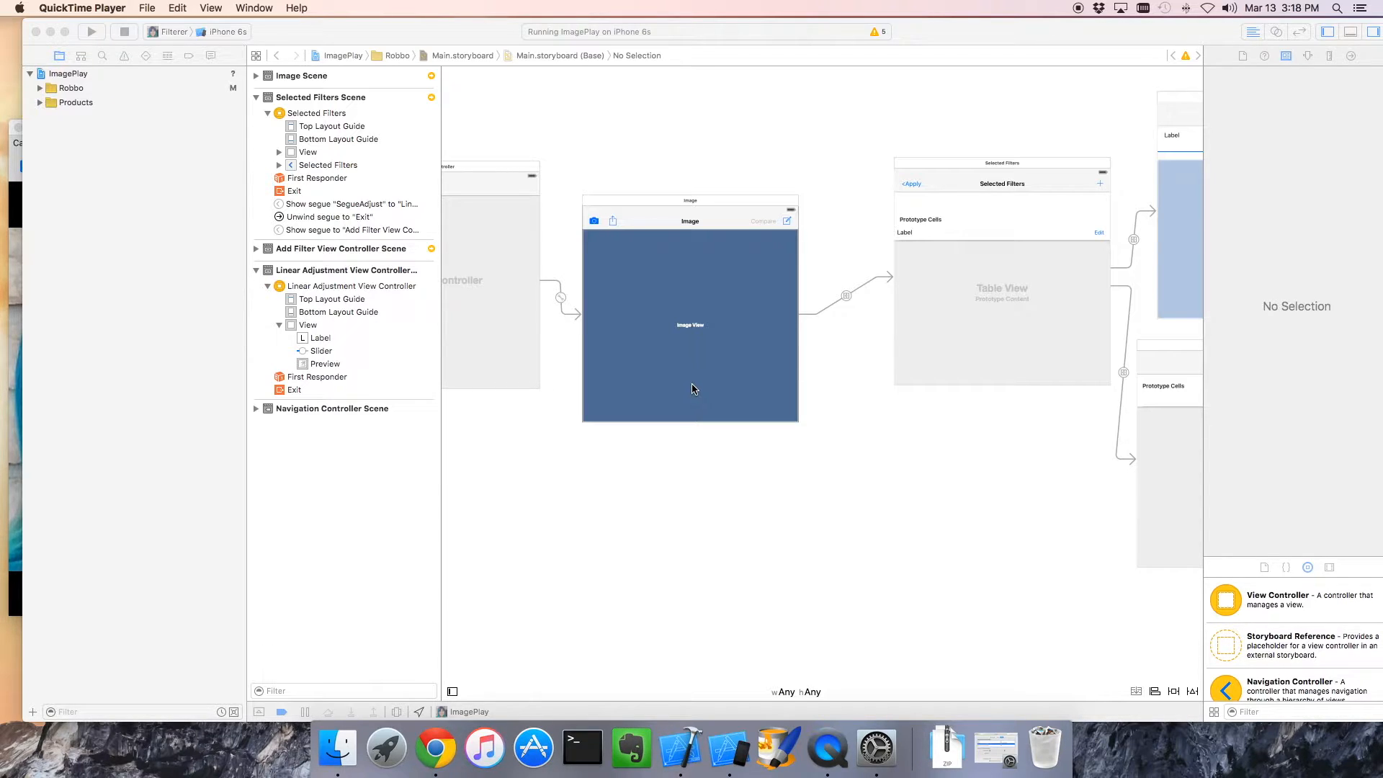
Bring the Simulator into view showing the blue-haired portrait beside its green-tinted filtered version.
scroll("right", 3)
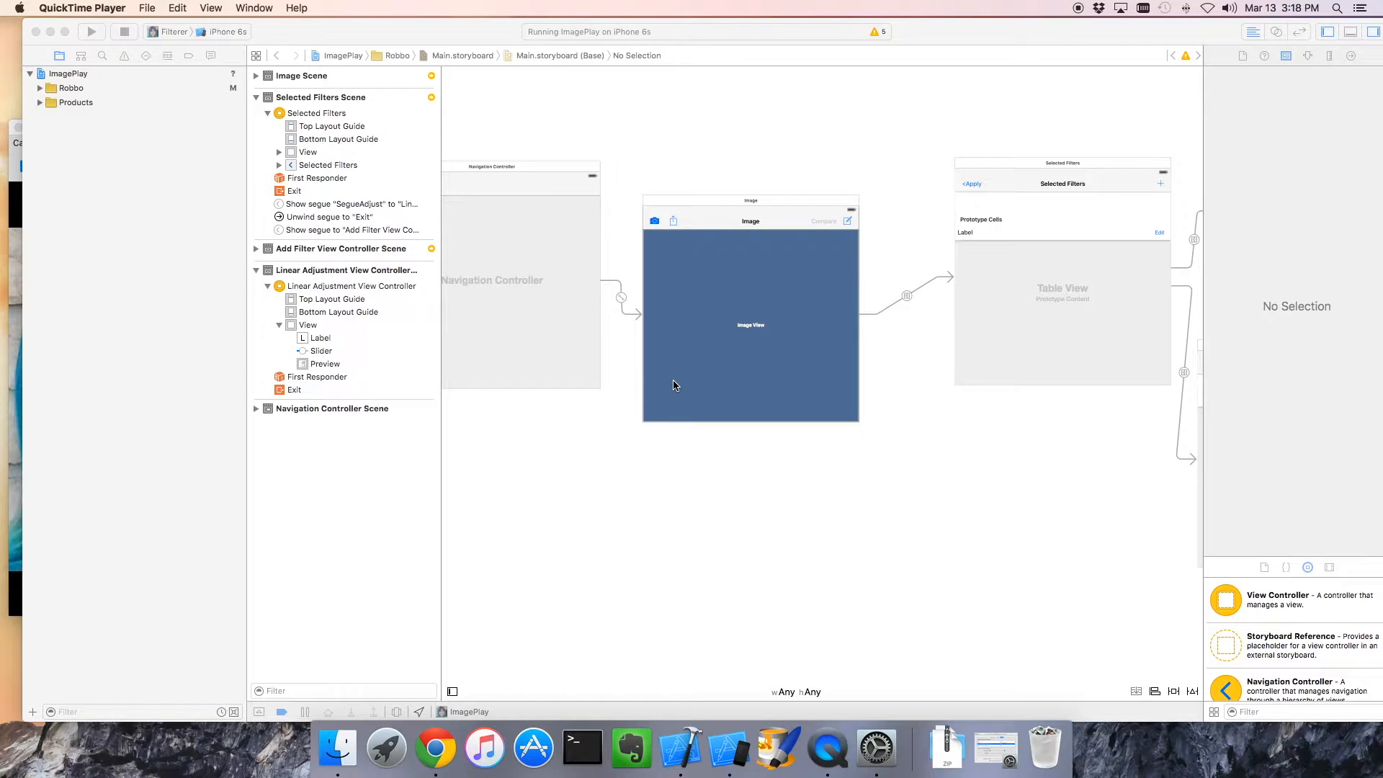
mouse_move(171, 442)
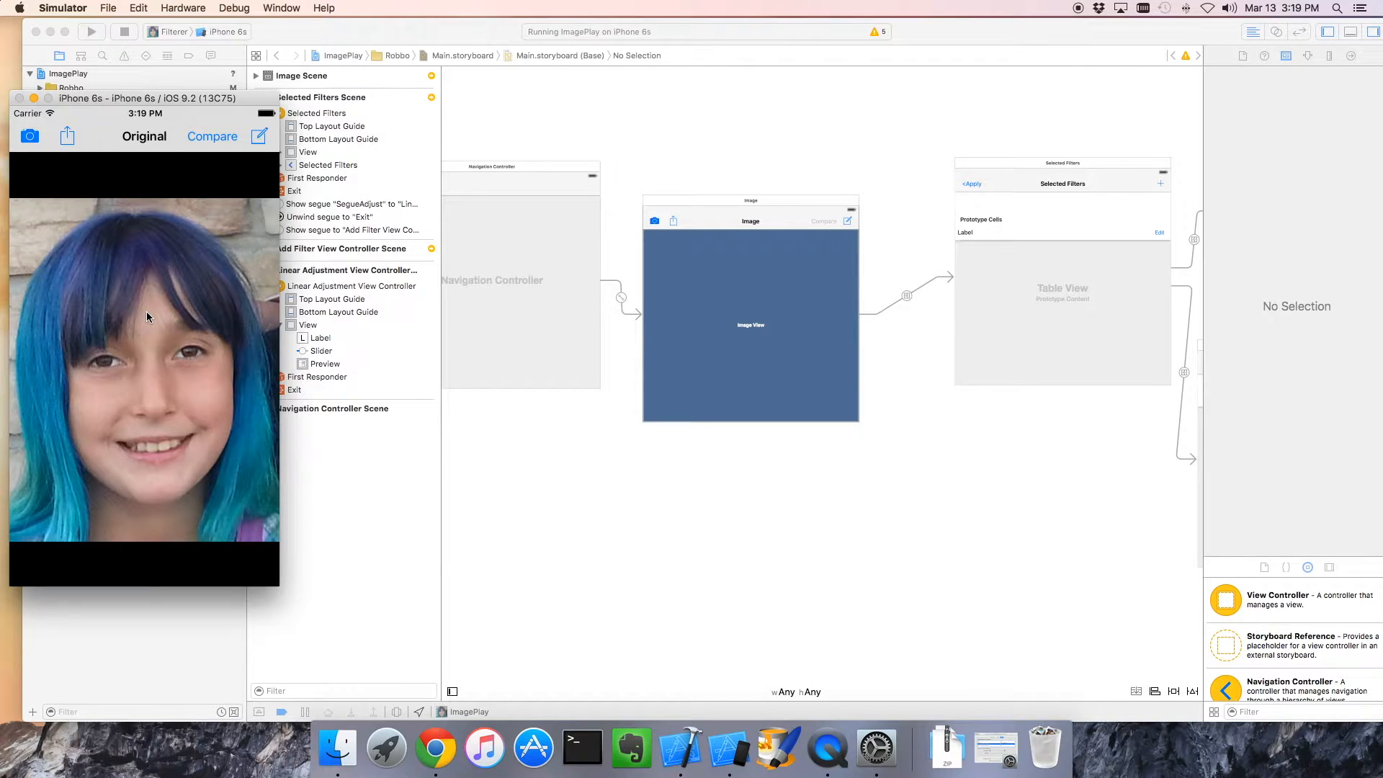
mouse_move(163, 344)
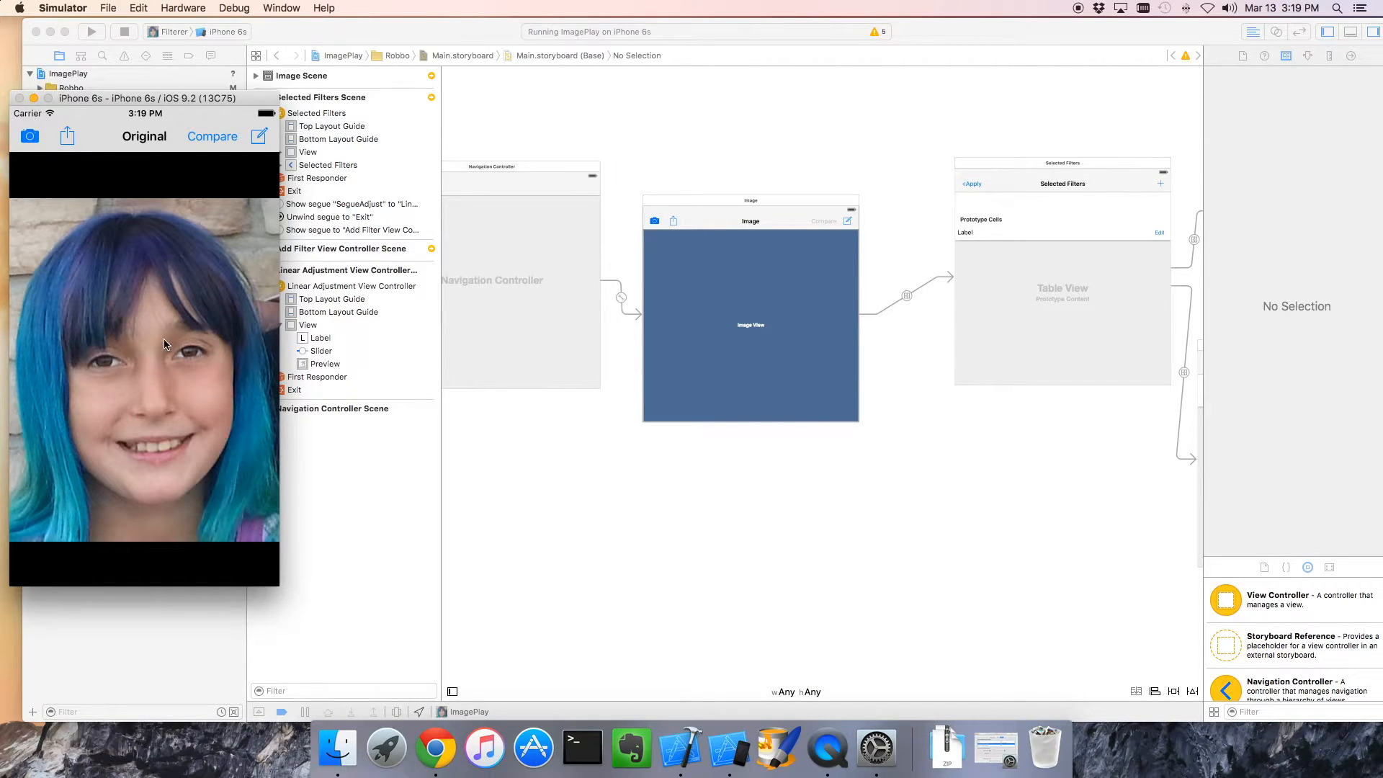
mouse_move(312, 490)
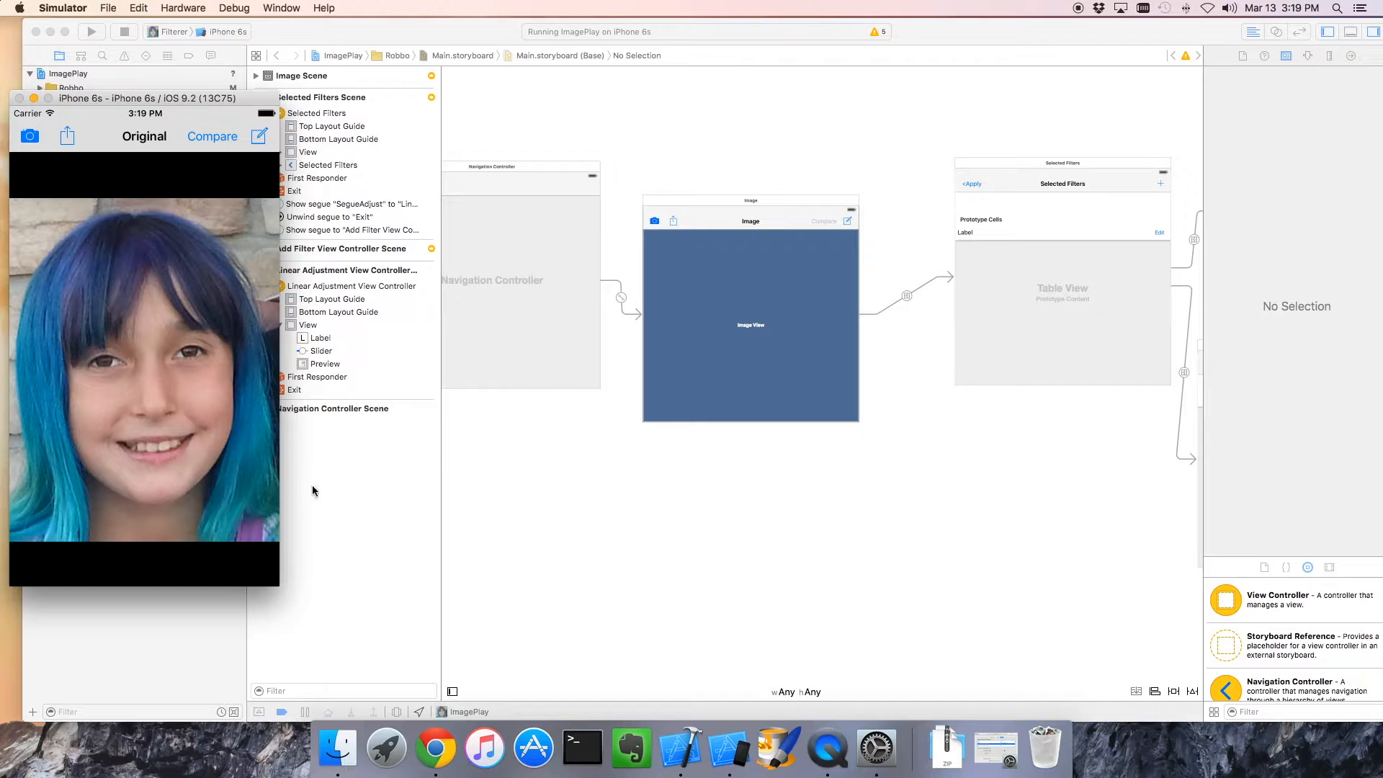
mouse_move(29, 138)
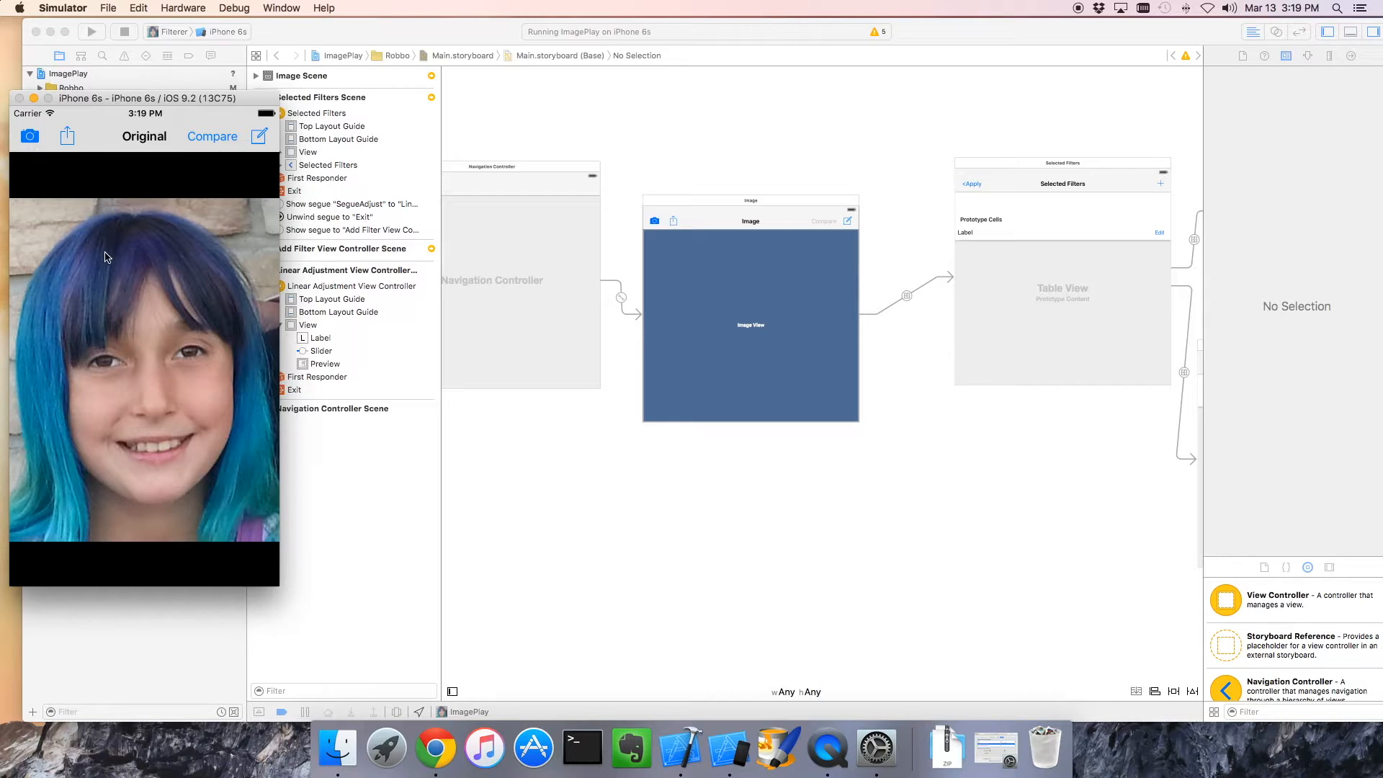
mouse_move(129, 265)
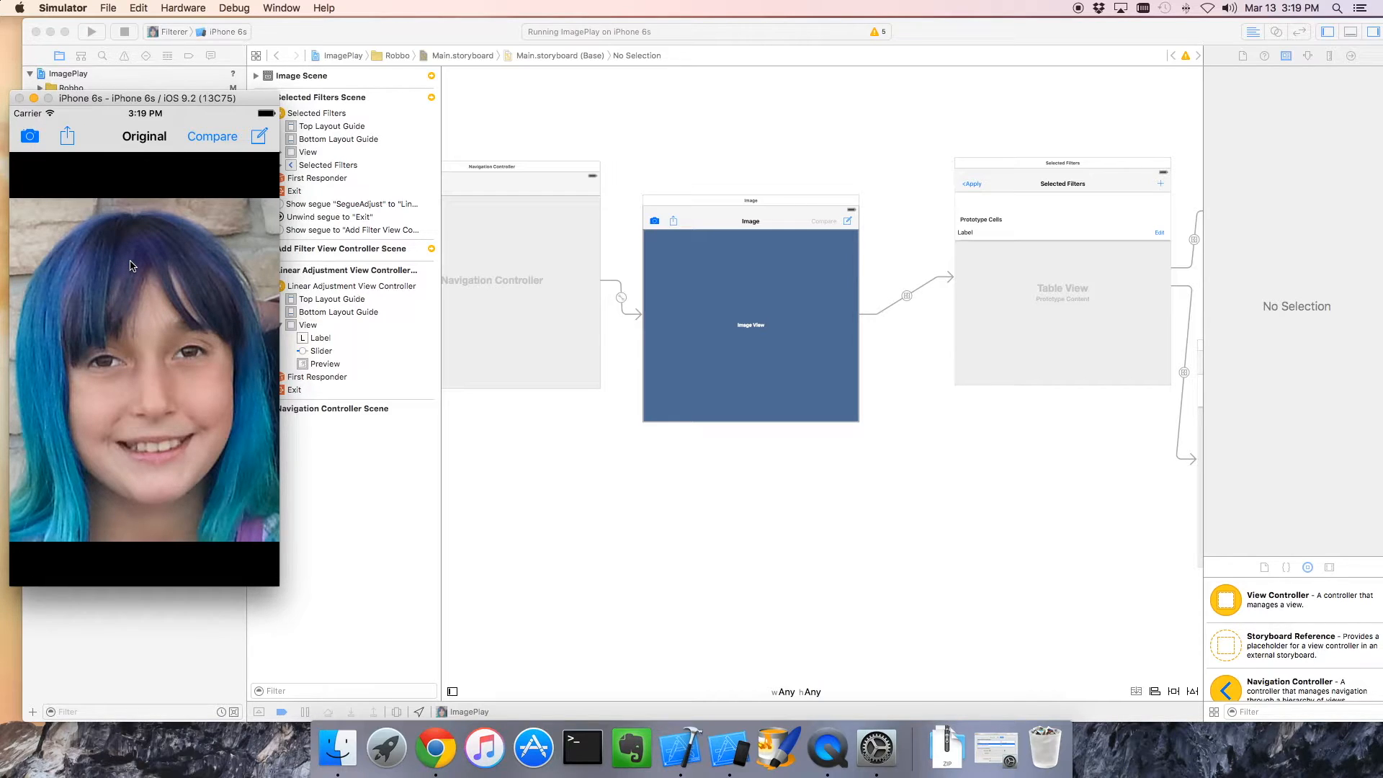
mouse_move(188, 195)
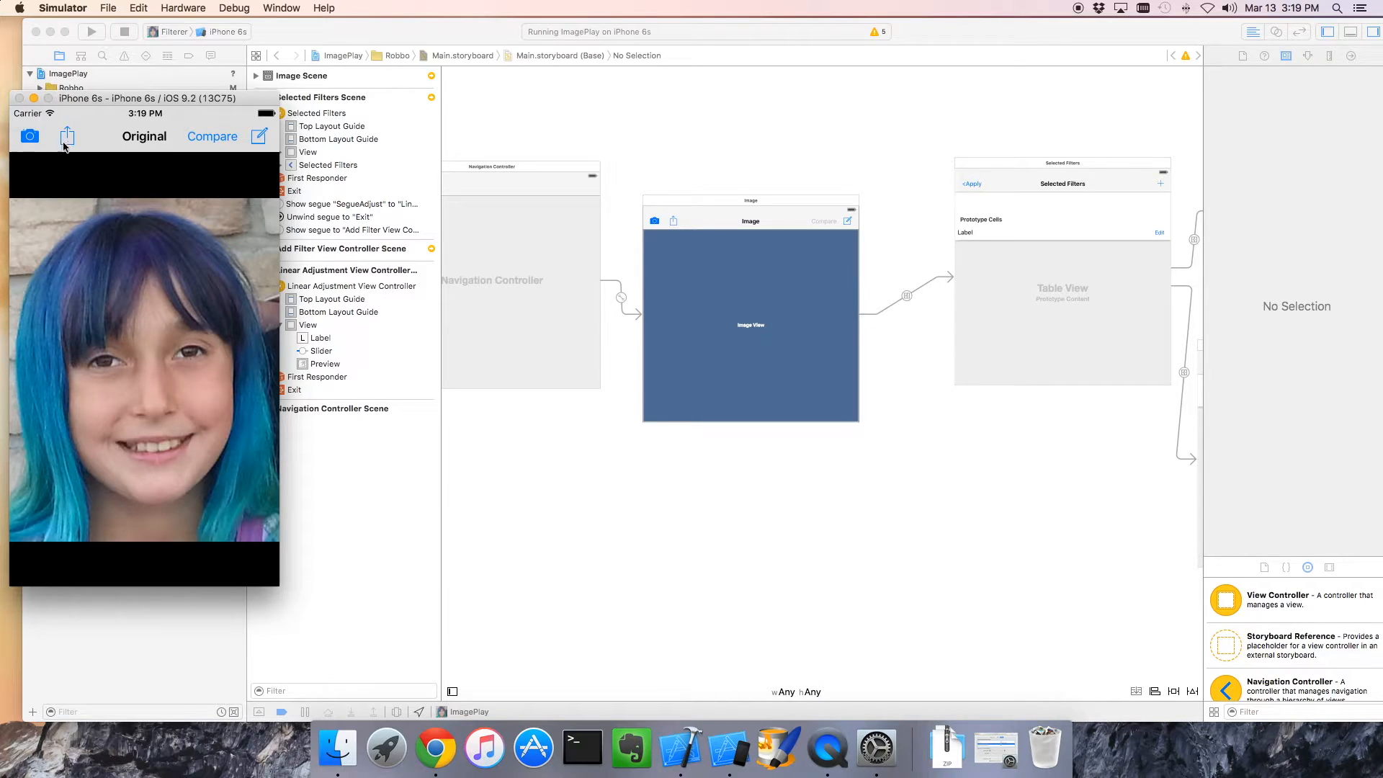
mouse_move(199, 163)
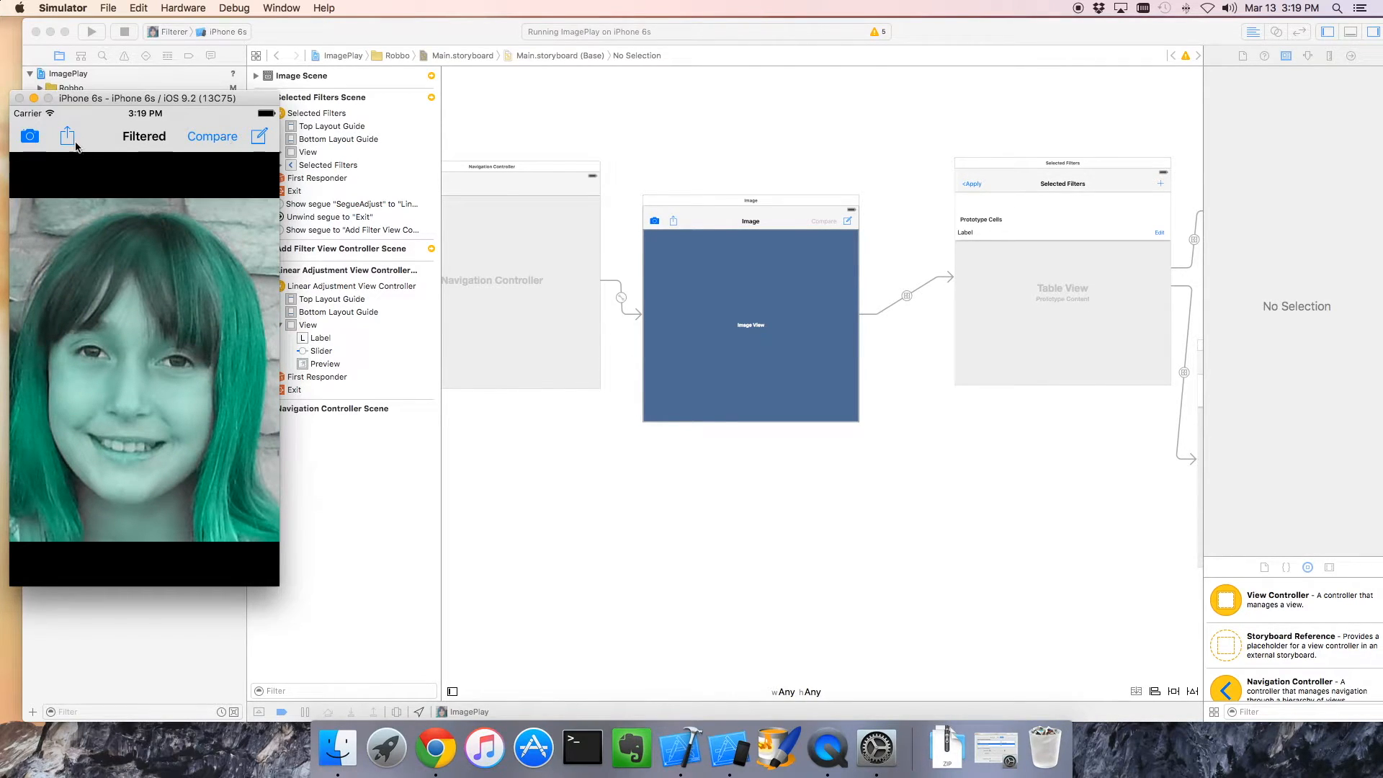
mouse_move(216, 144)
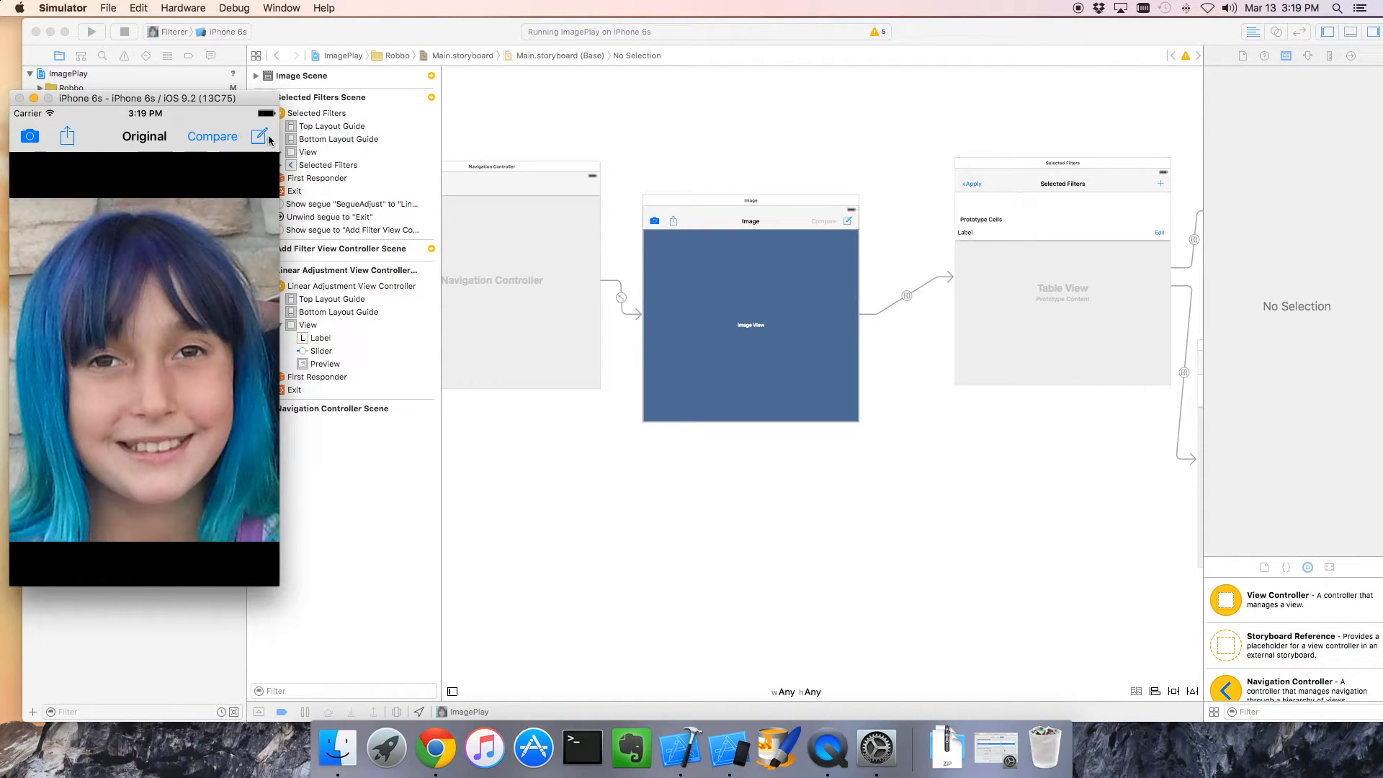
View the Selected Filters list (Hue, Mirror), browse the full filter catalogue, and return to the list.
left_click(259, 137)
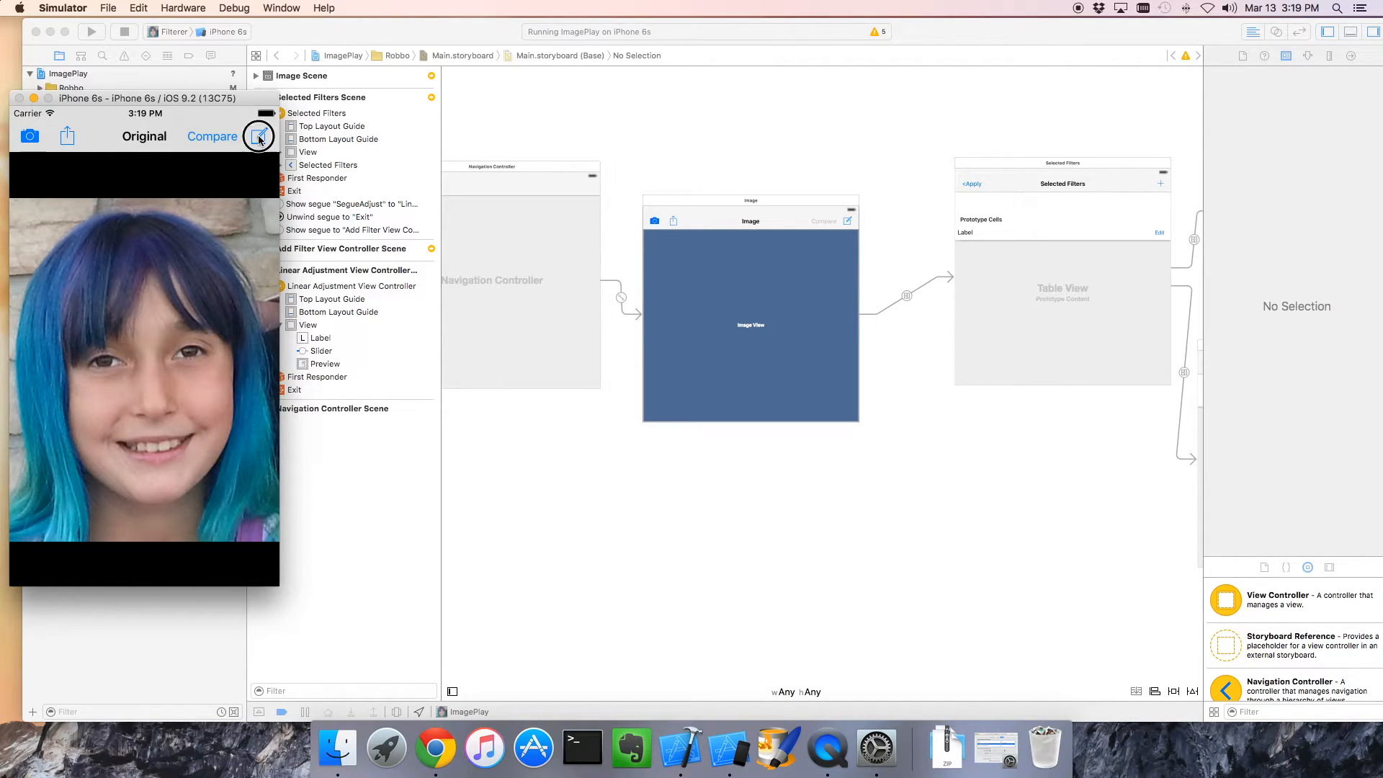
left_click(259, 136)
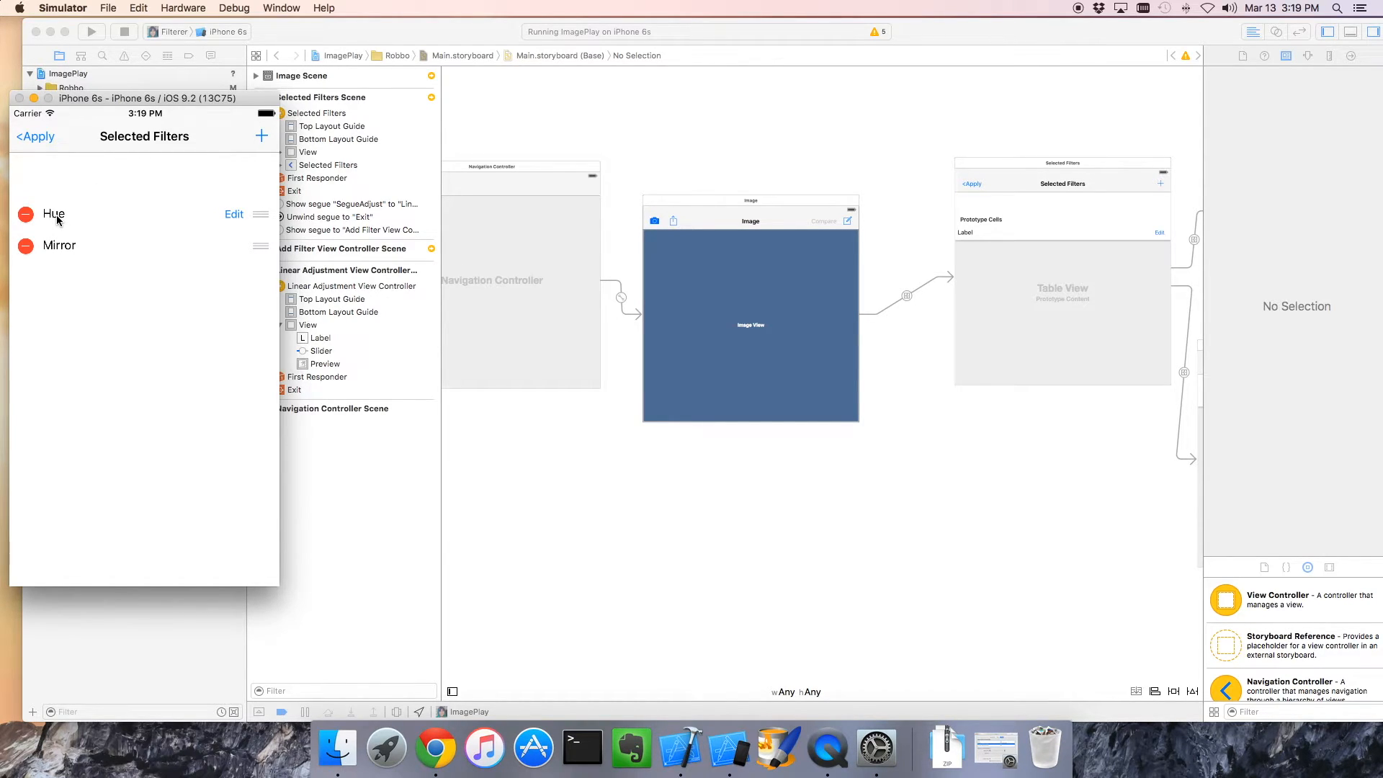
mouse_move(58, 251)
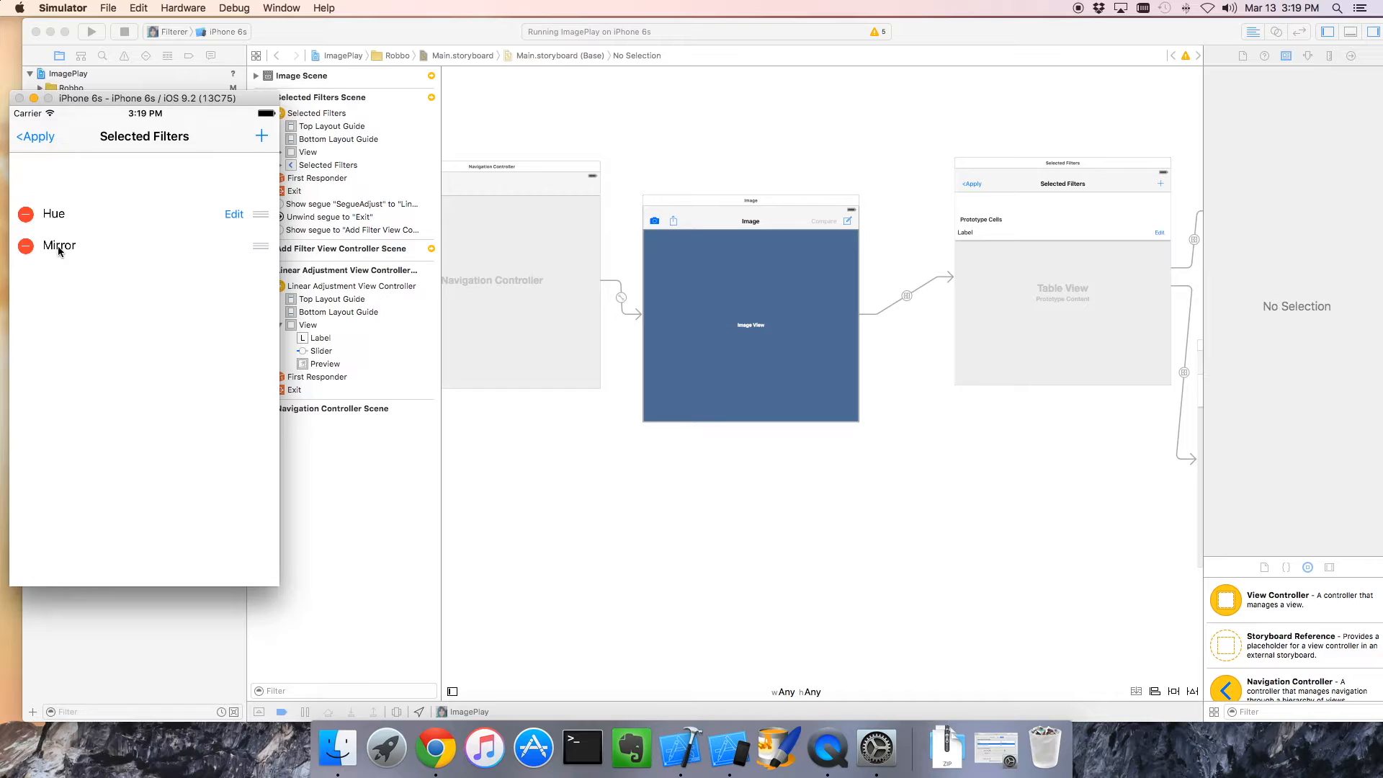
left_click(262, 137)
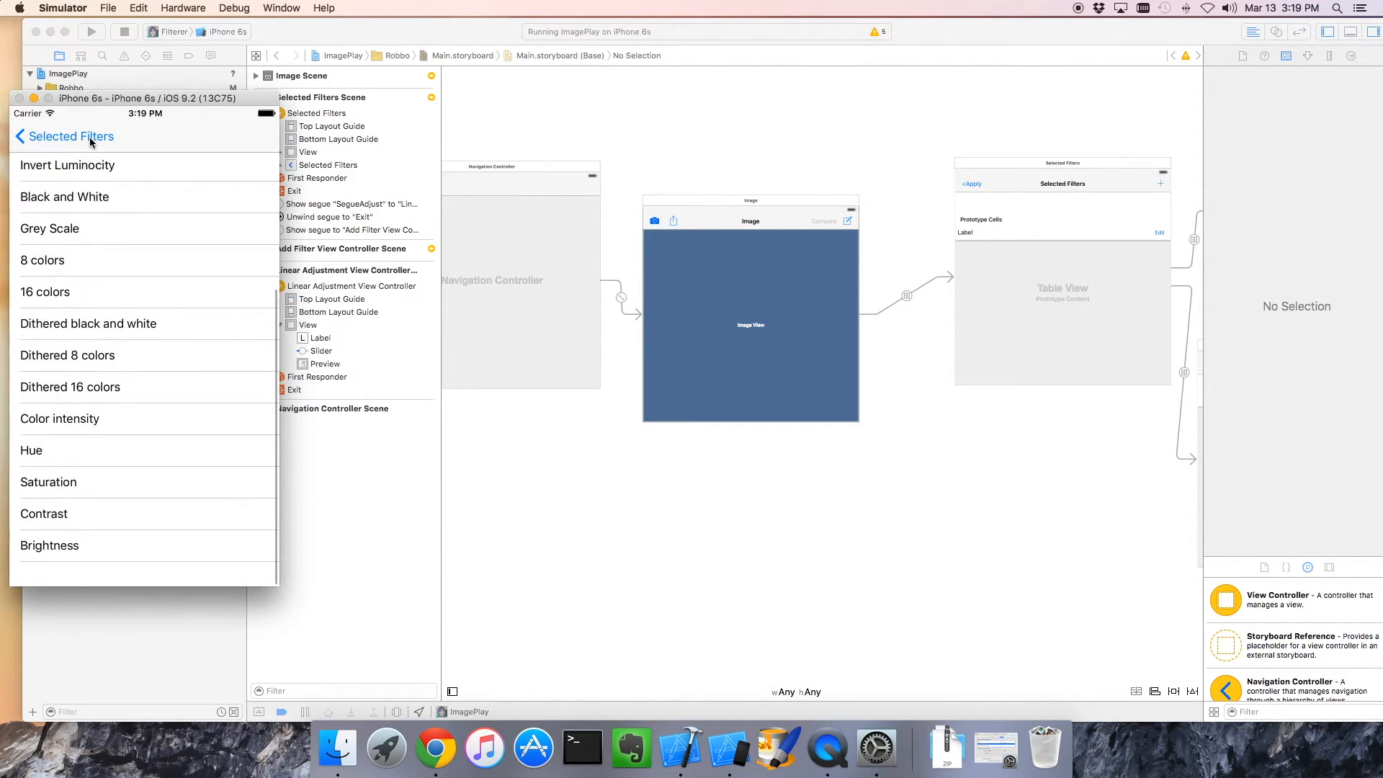
scroll("up", 3)
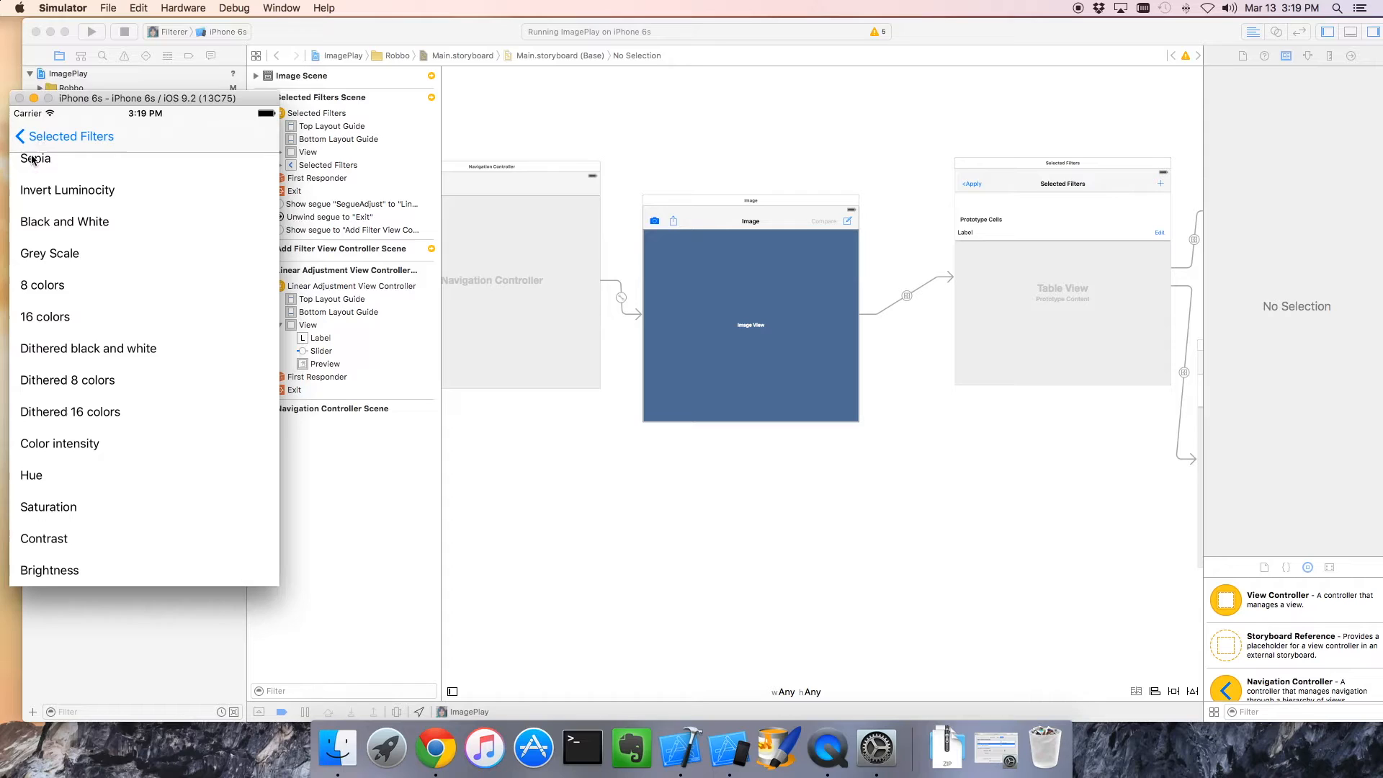
left_click(65, 136)
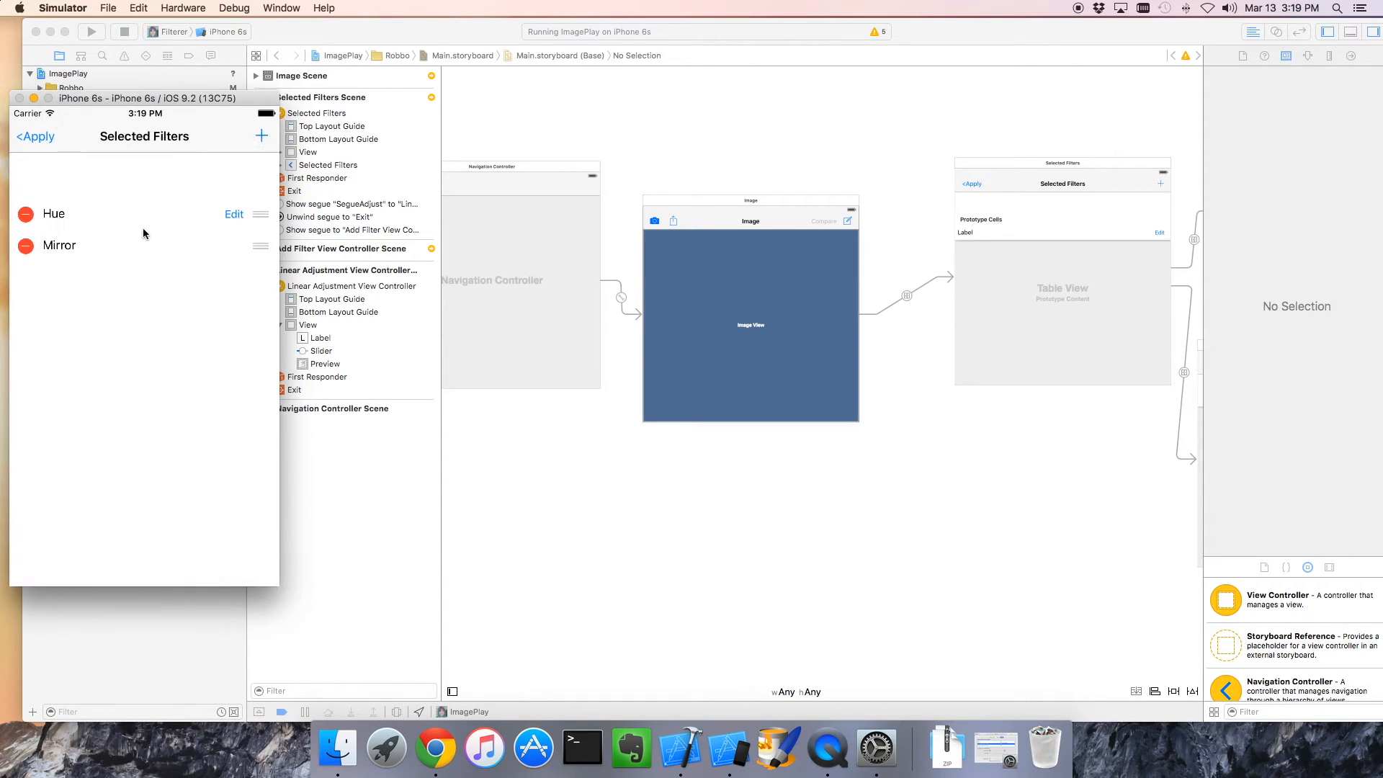
mouse_move(166, 218)
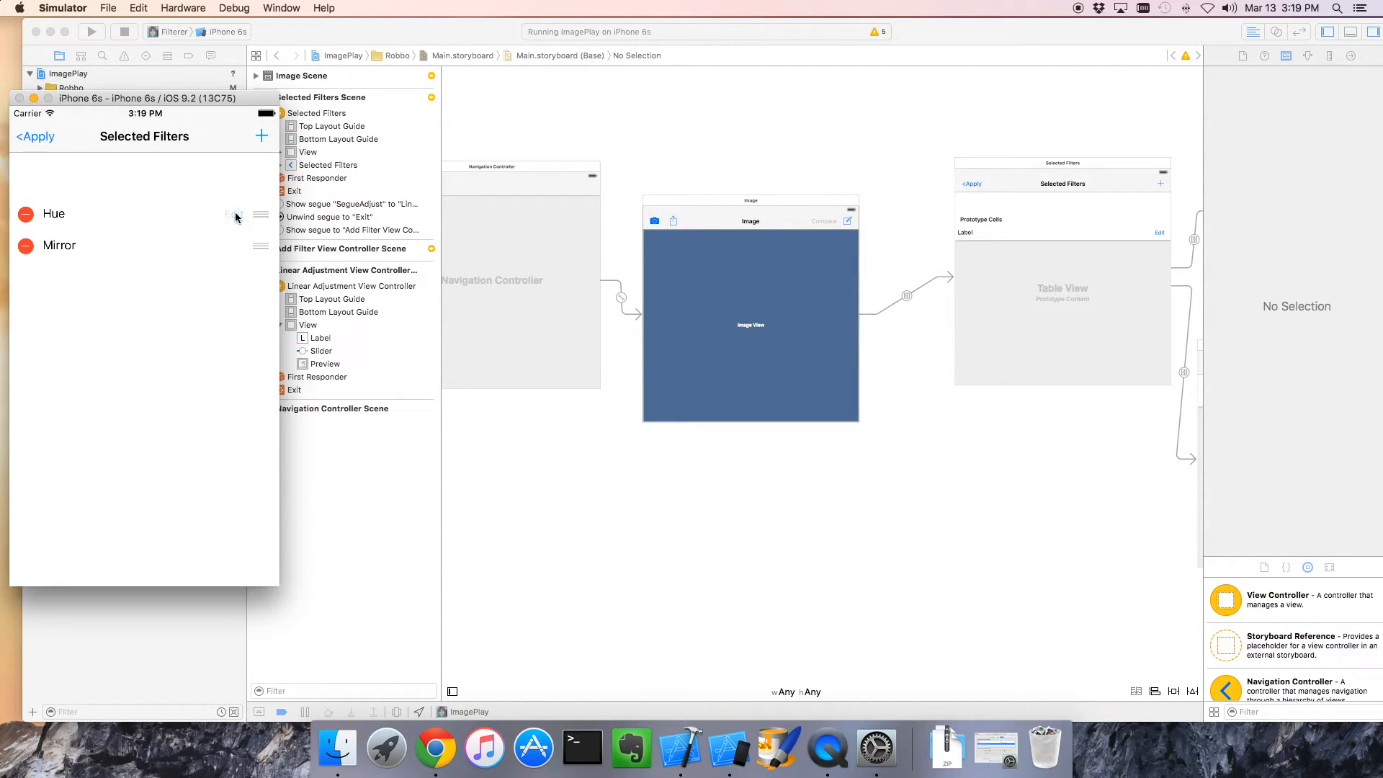
Adjust the Hue filter's slider so the portrait's hair shifts from green to yellow.
left_click(53, 214)
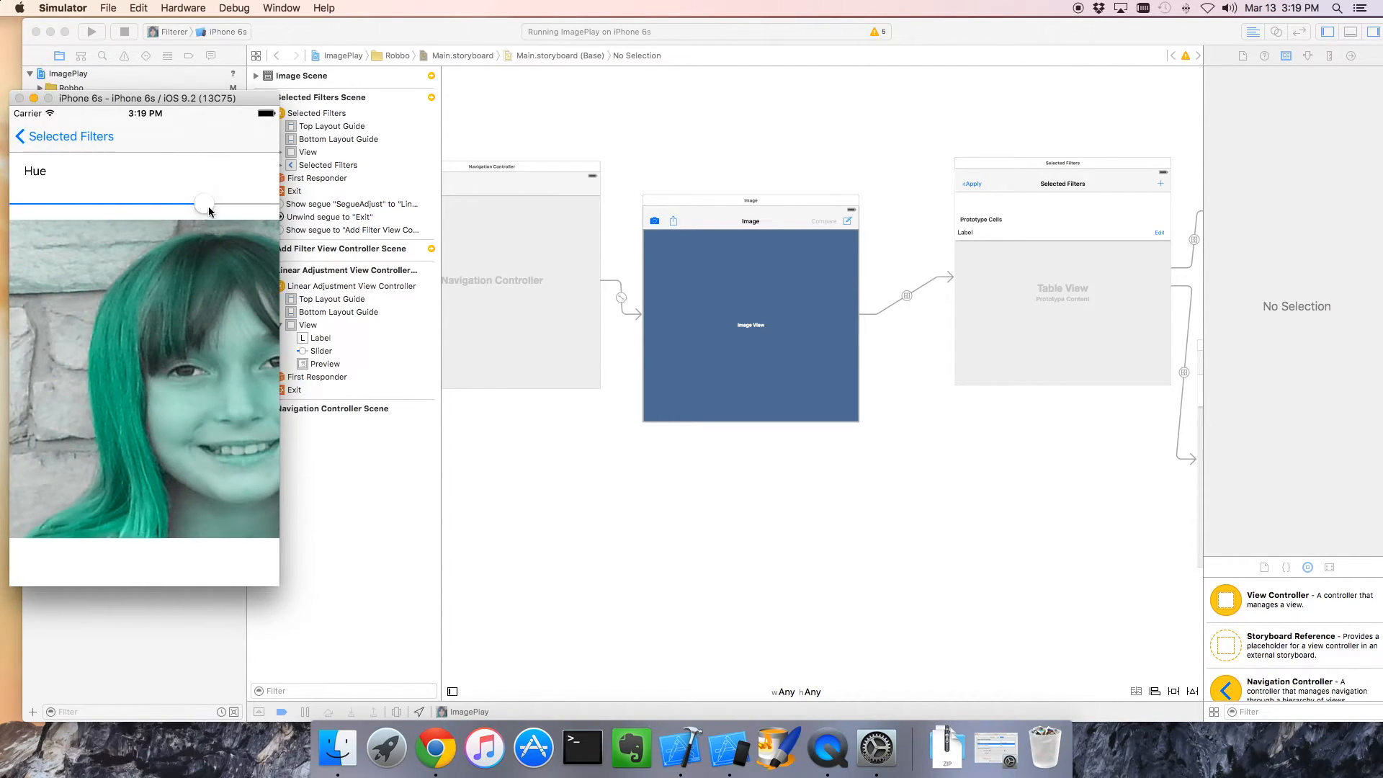
left_click_drag(205, 205, 82, 205)
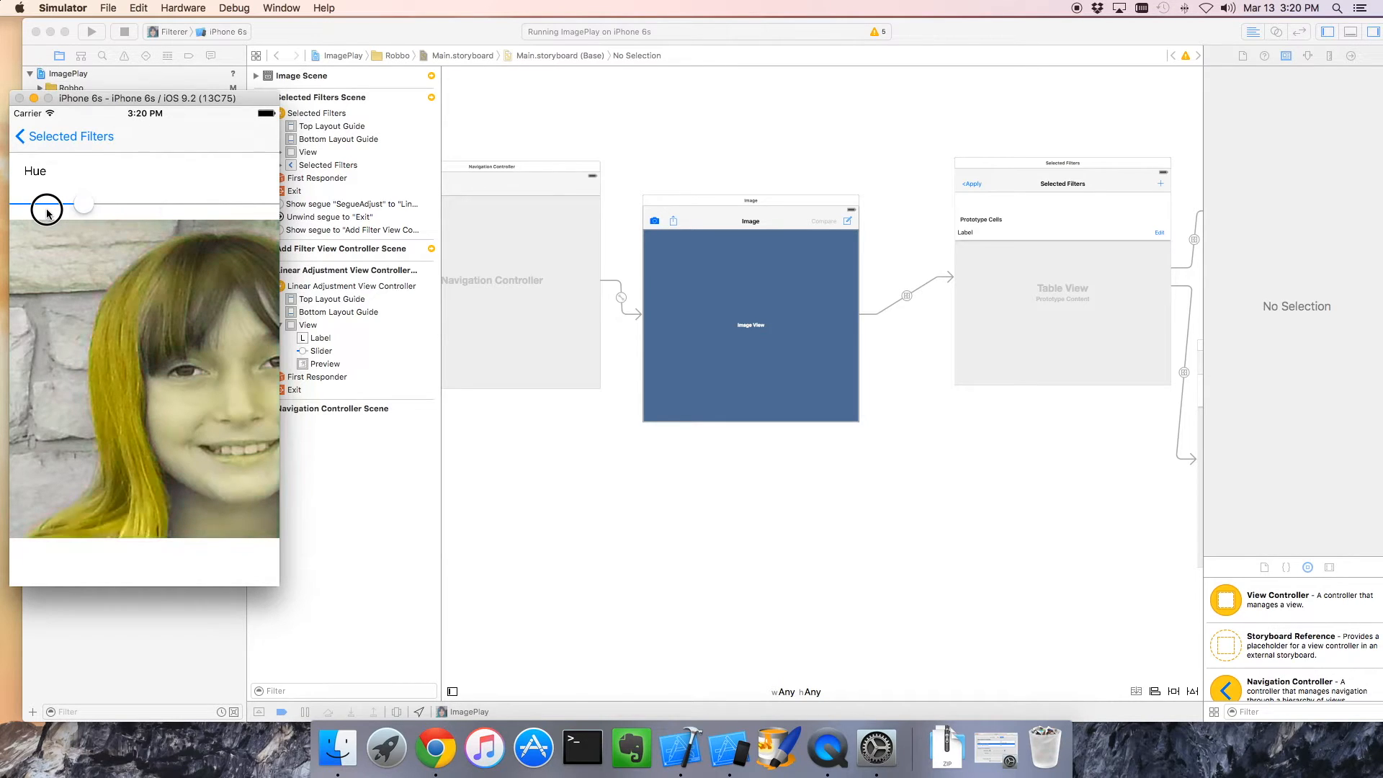
left_click_drag(83, 205, 52, 206)
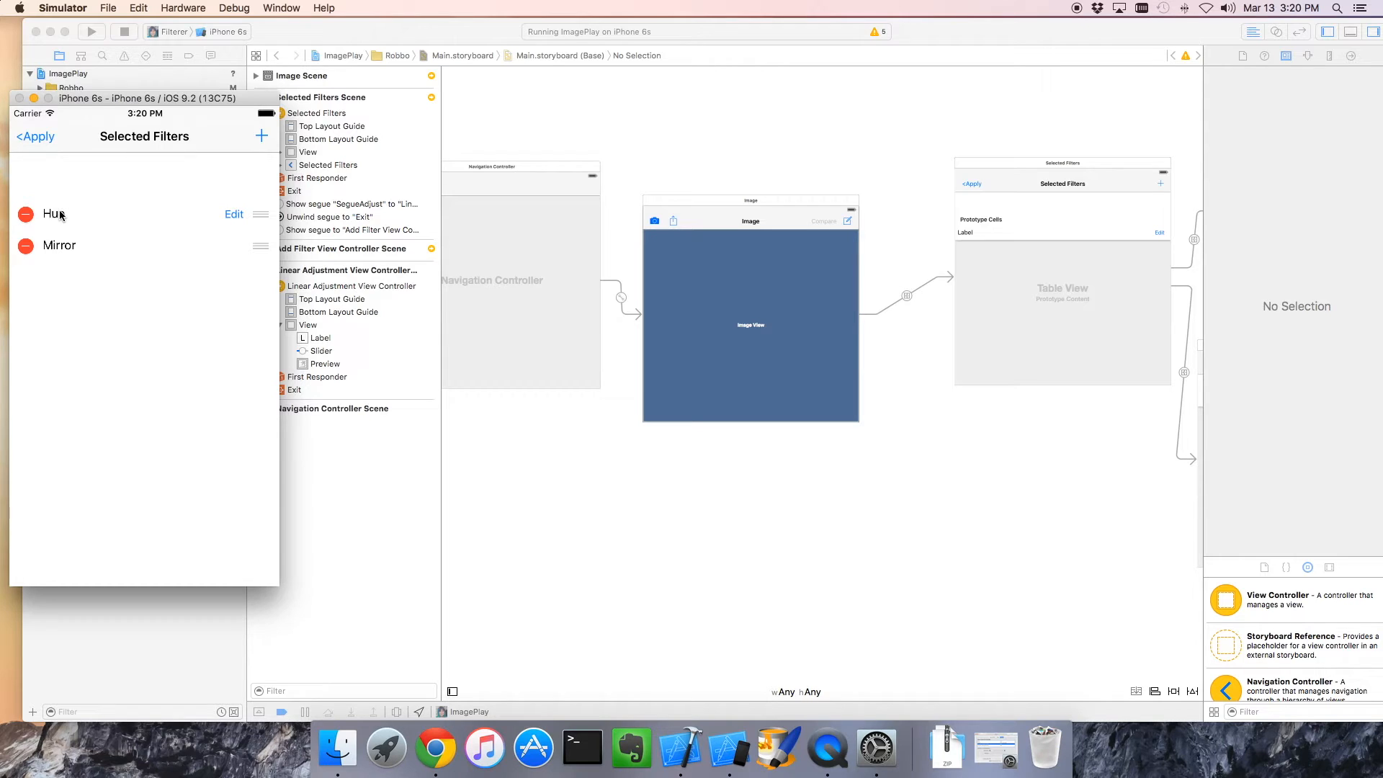
Apply the filters and compare the yellow-tinted result against the original photo.
left_click(35, 136)
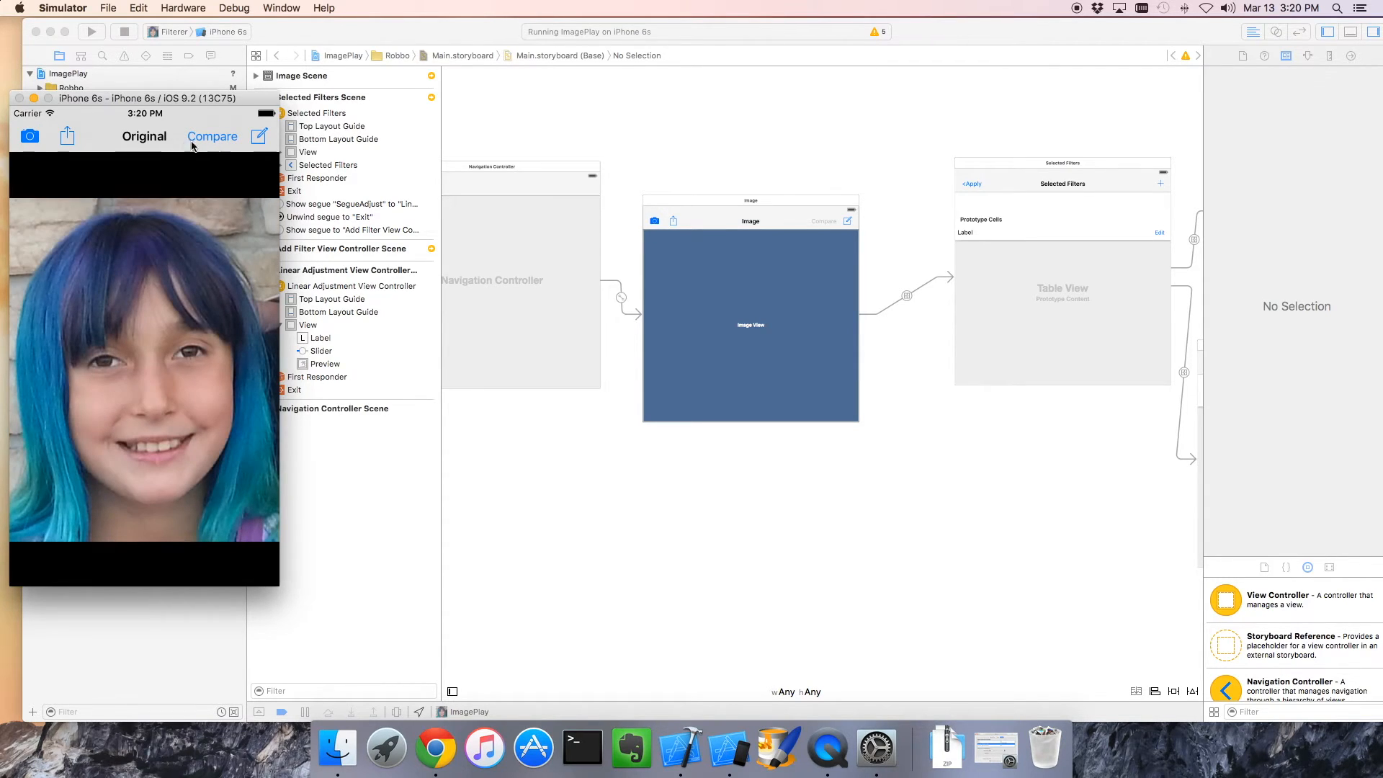
left_click(211, 135)
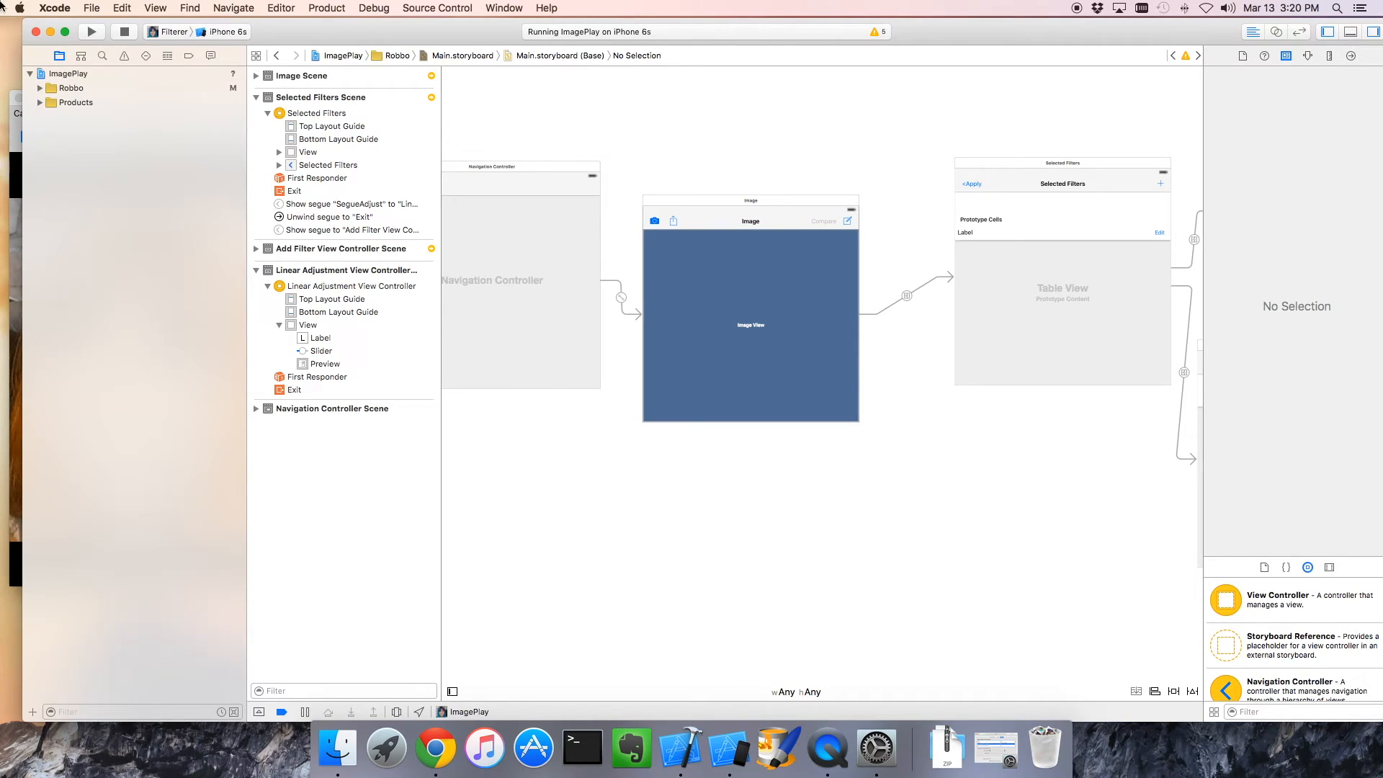
mouse_move(42, 32)
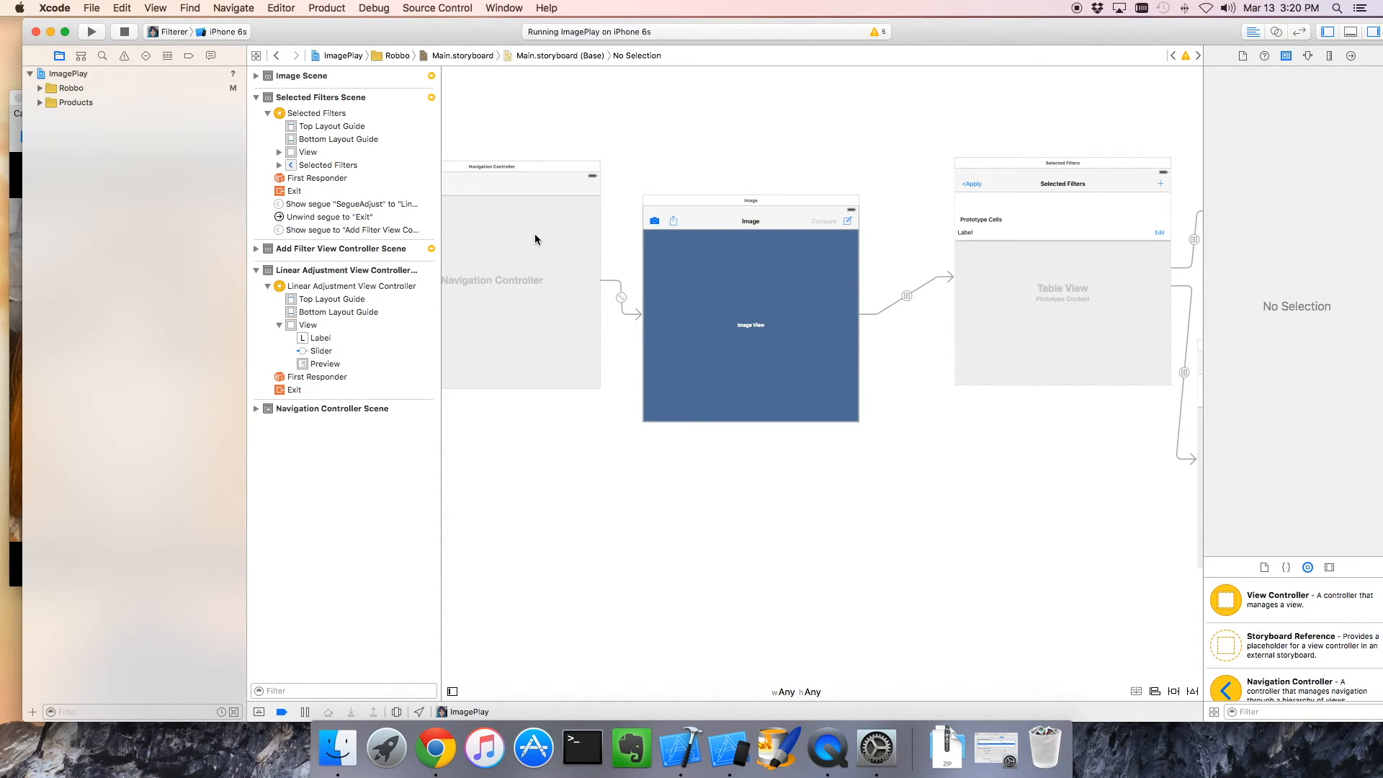
mouse_move(572, 273)
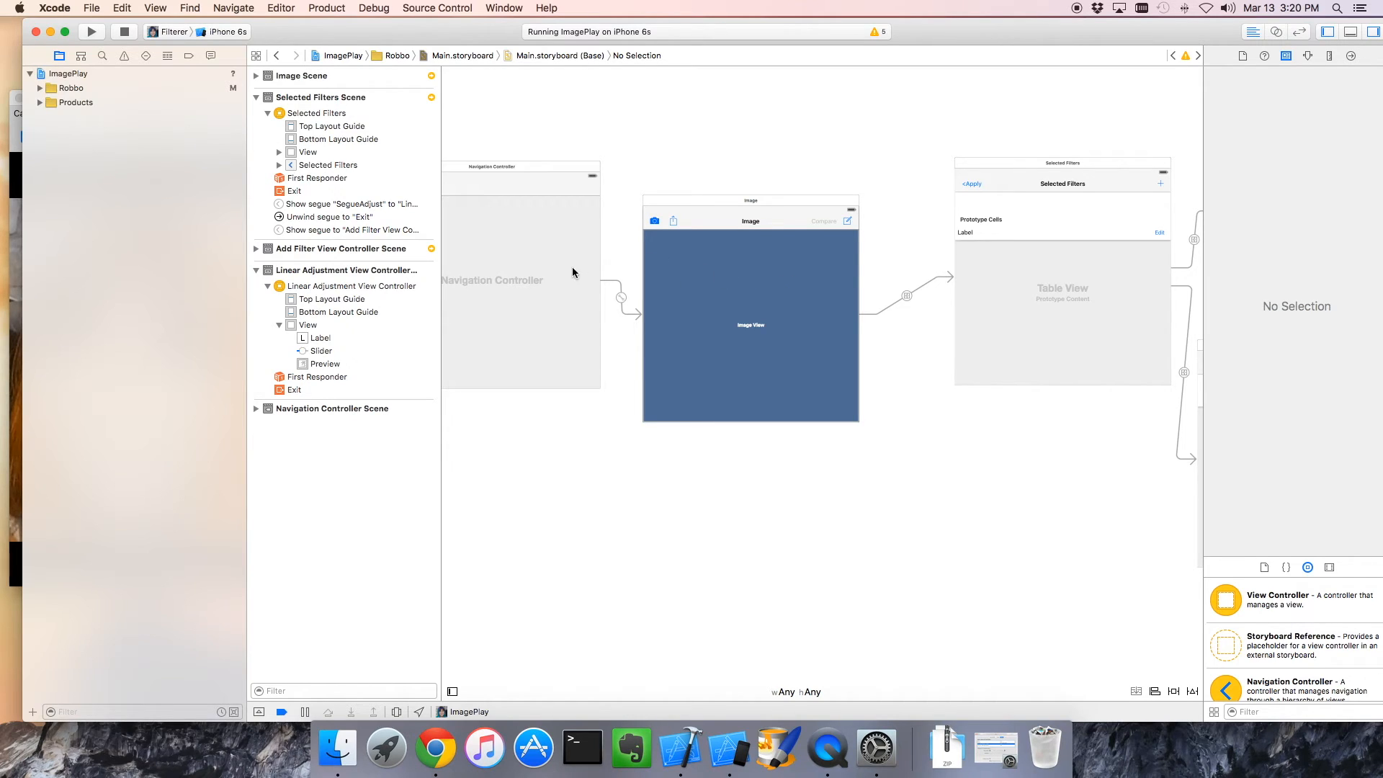
mouse_move(861, 332)
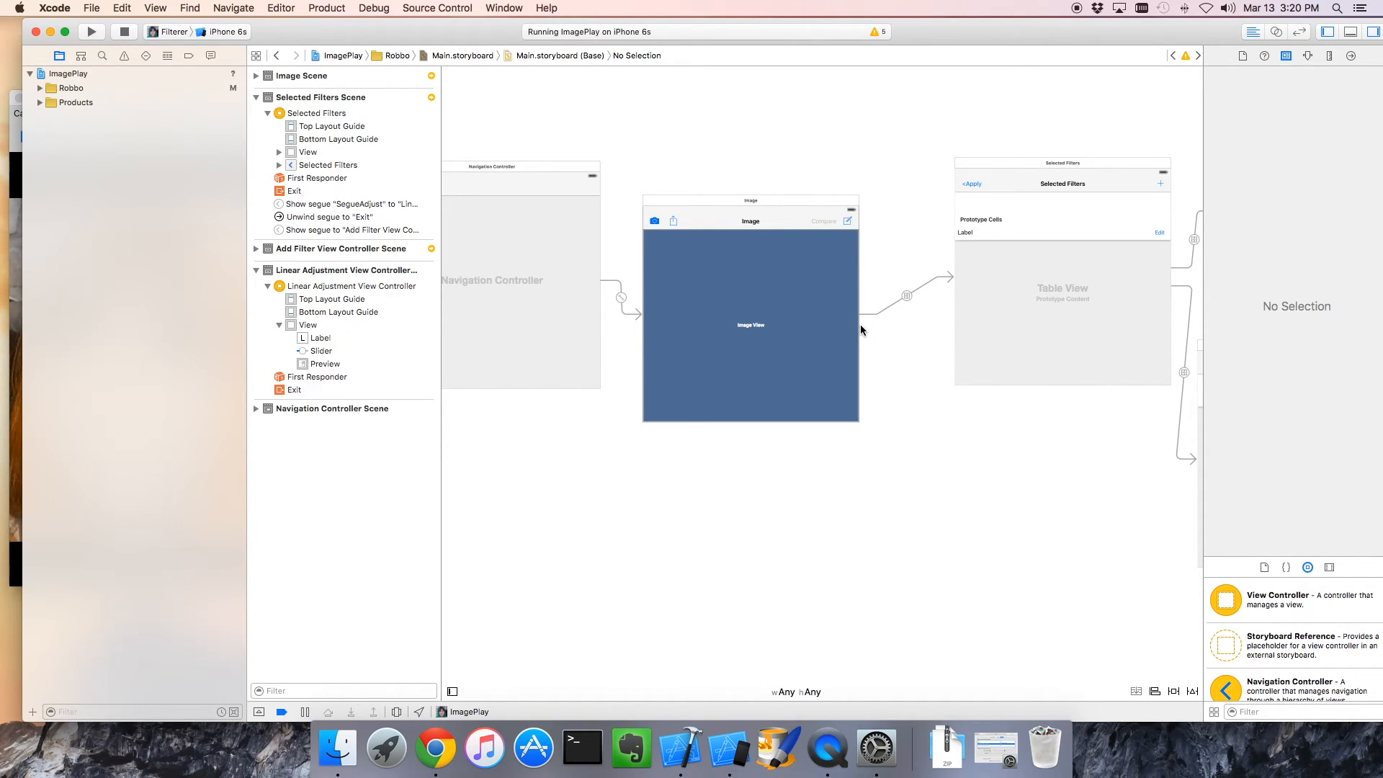
mouse_move(608, 295)
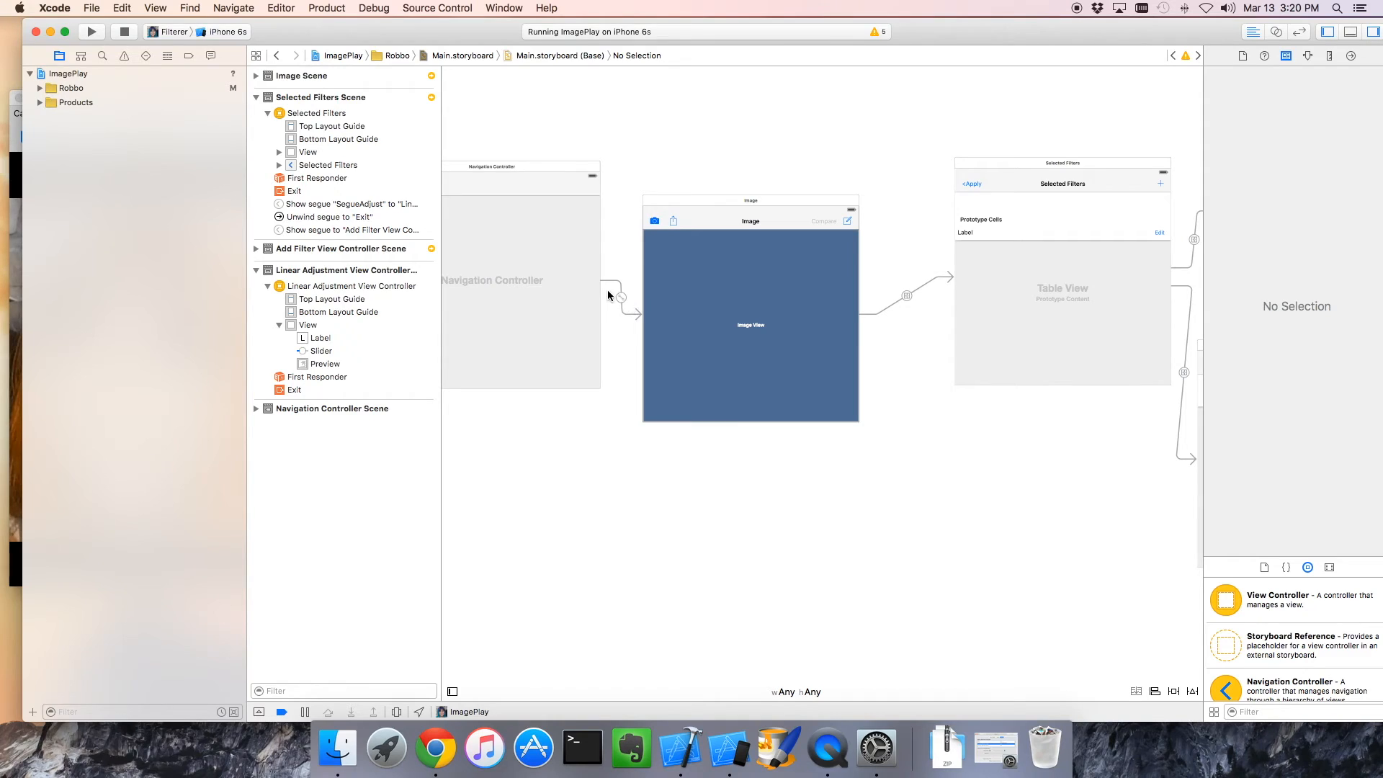
mouse_move(608, 292)
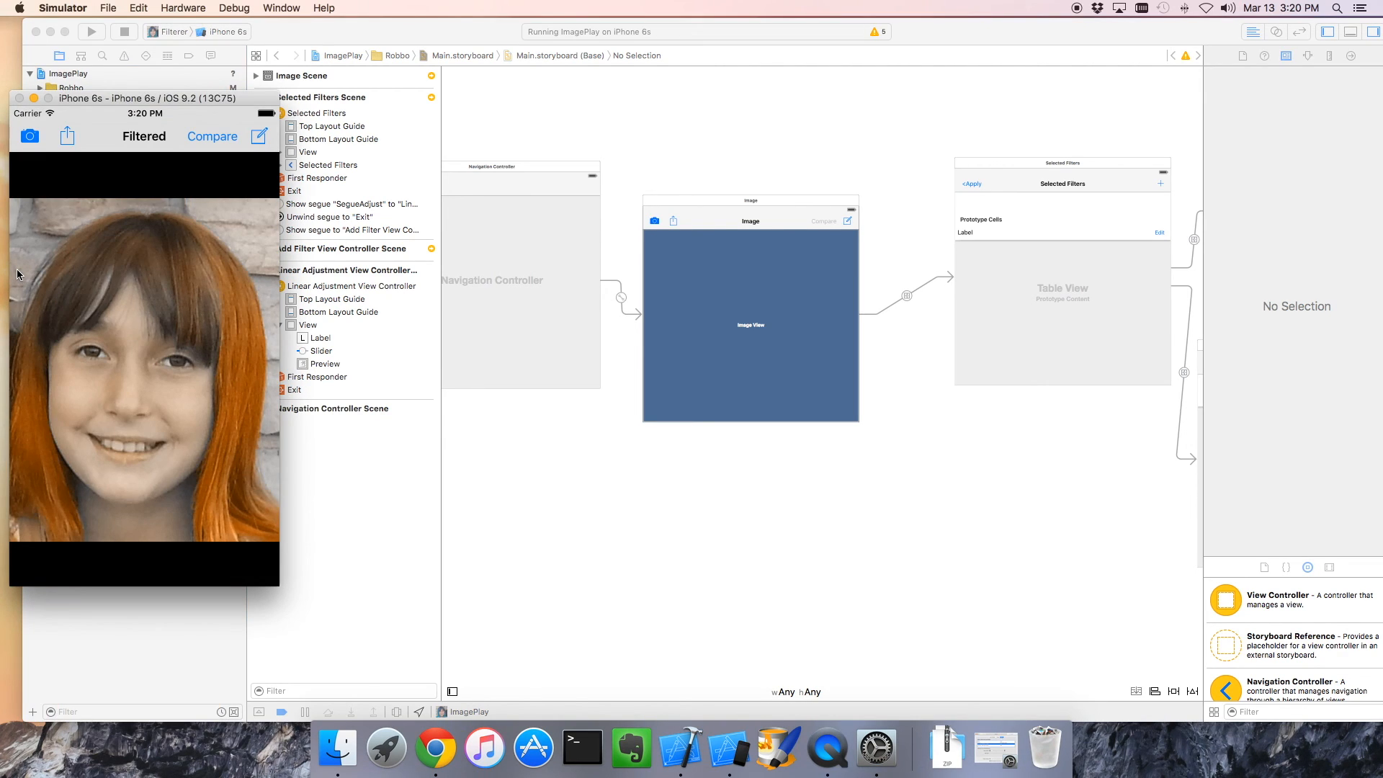
mouse_move(344, 201)
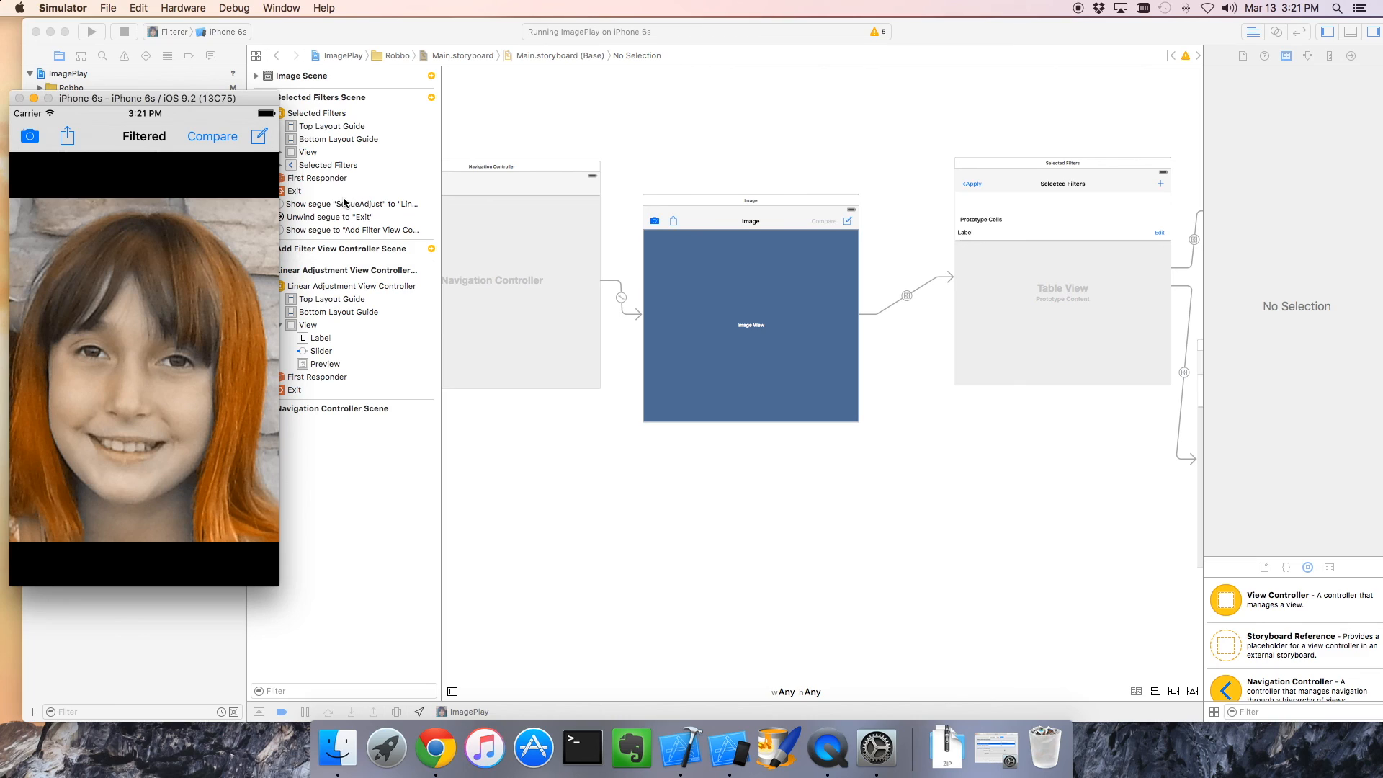